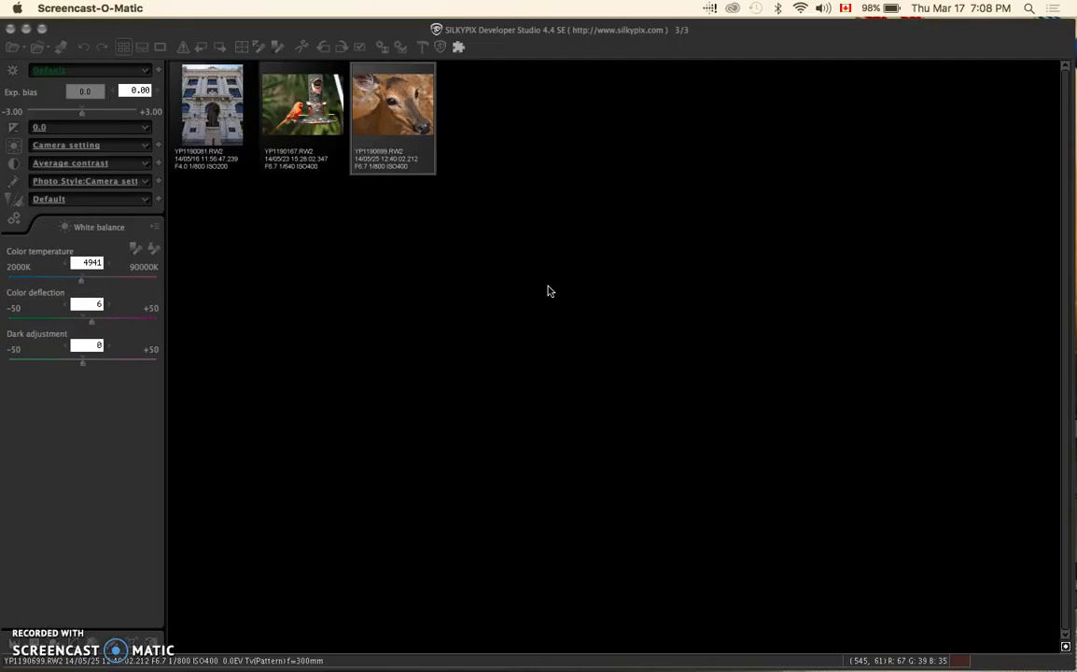
pyautogui.moveTo(407, 321)
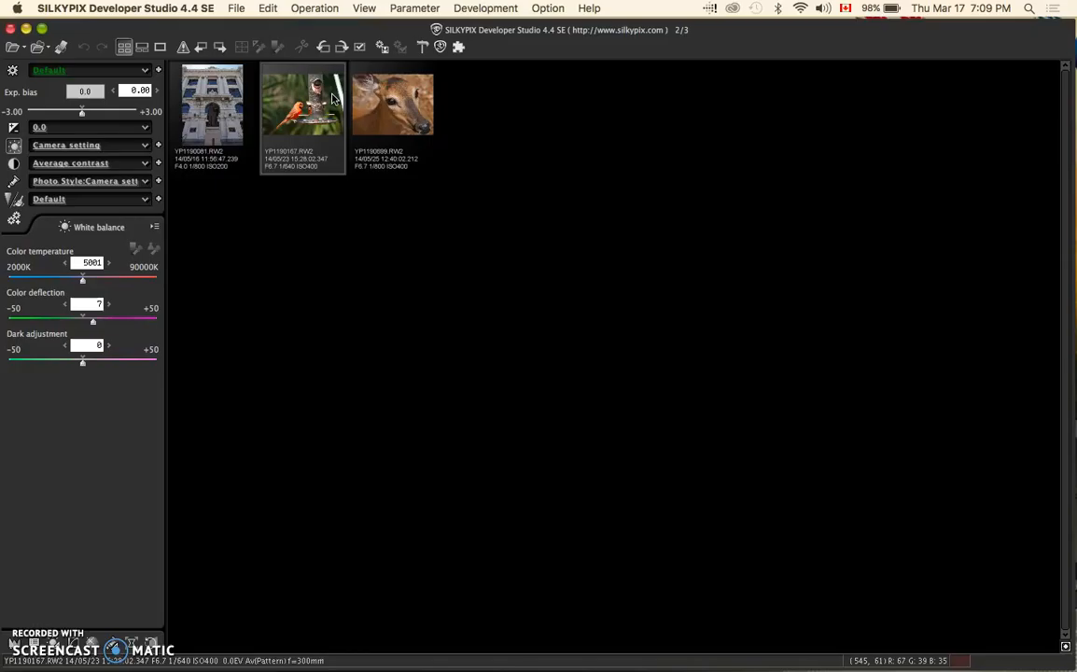
# Step: Reserve the bird photo for development and make the deer photo the current image
pyautogui.click(361, 47)
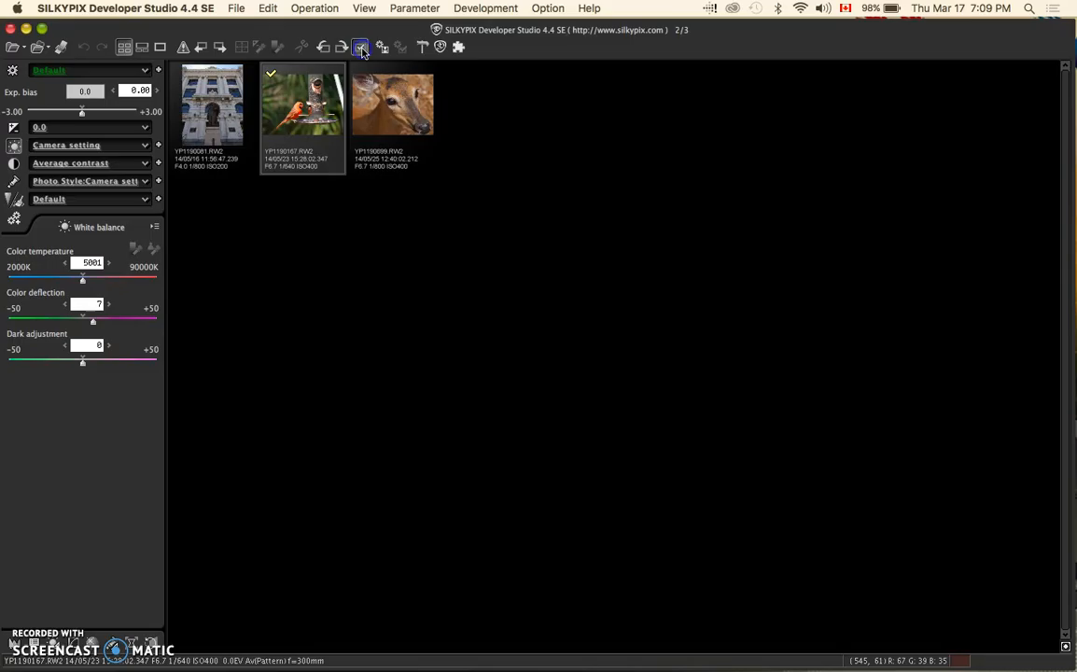
pyautogui.click(392, 102)
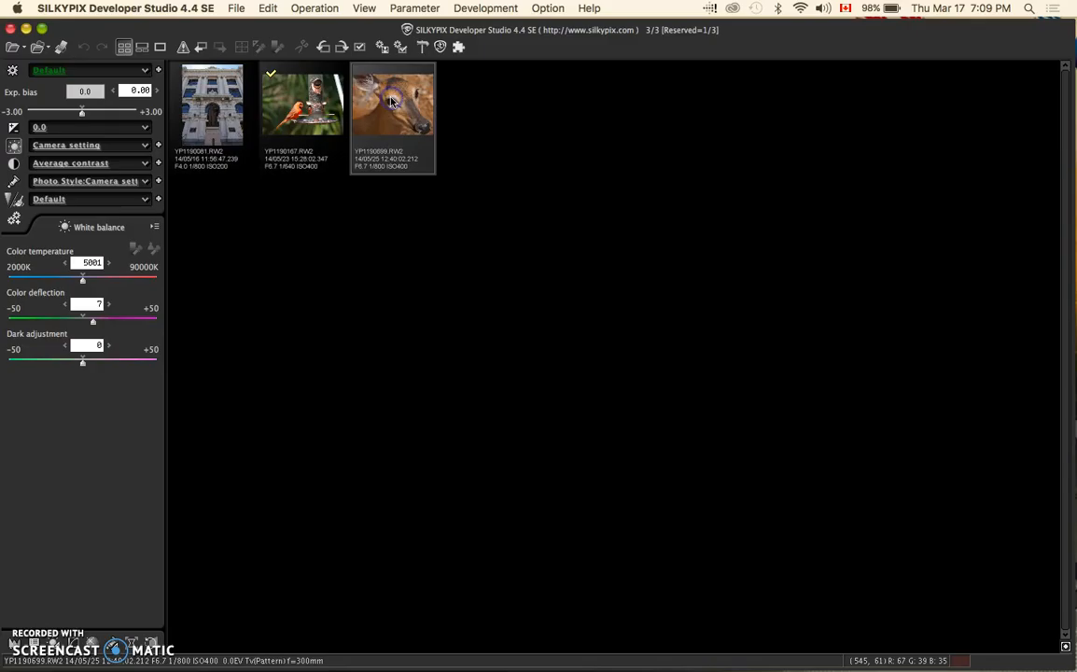
# Step: Reserve the deer photo for development so two of the three shots carry check marks
pyautogui.click(359, 47)
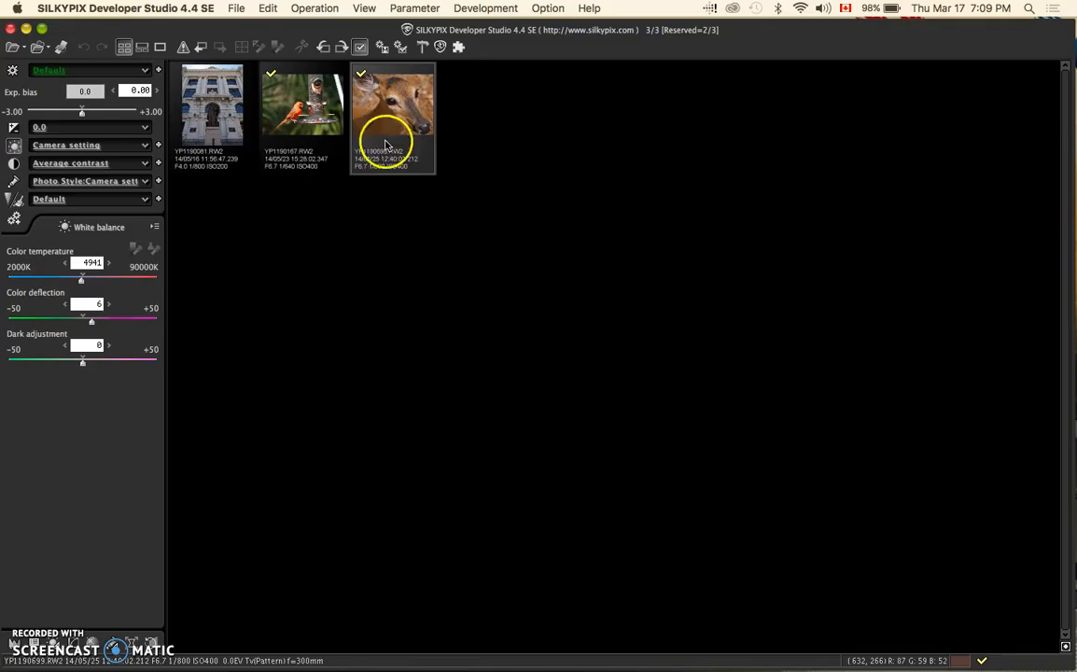
pyautogui.click(486, 7)
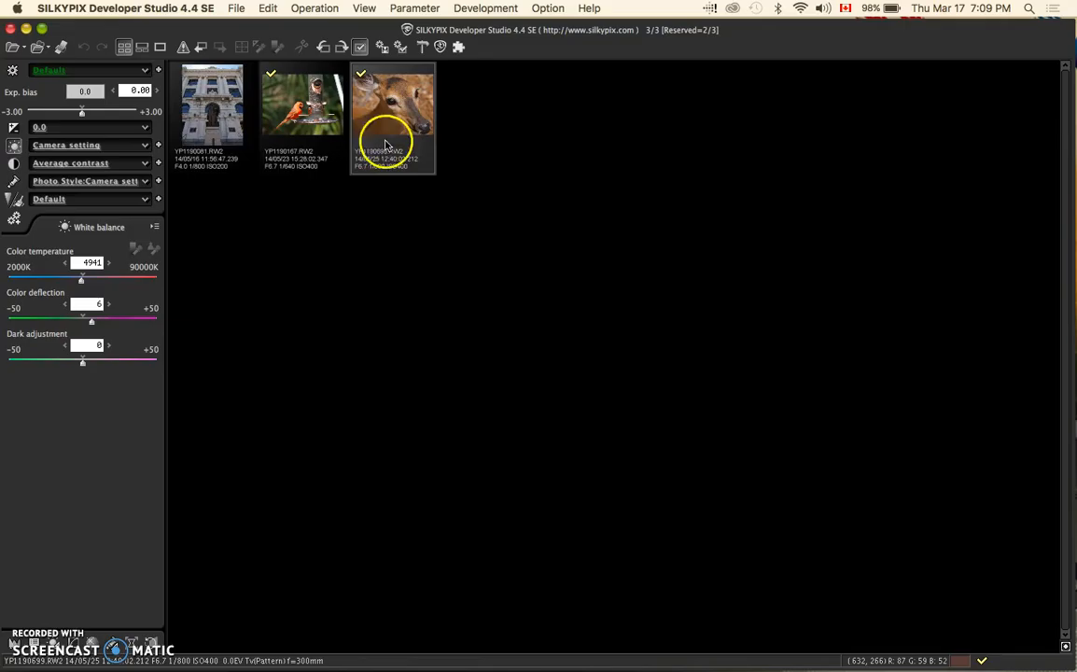